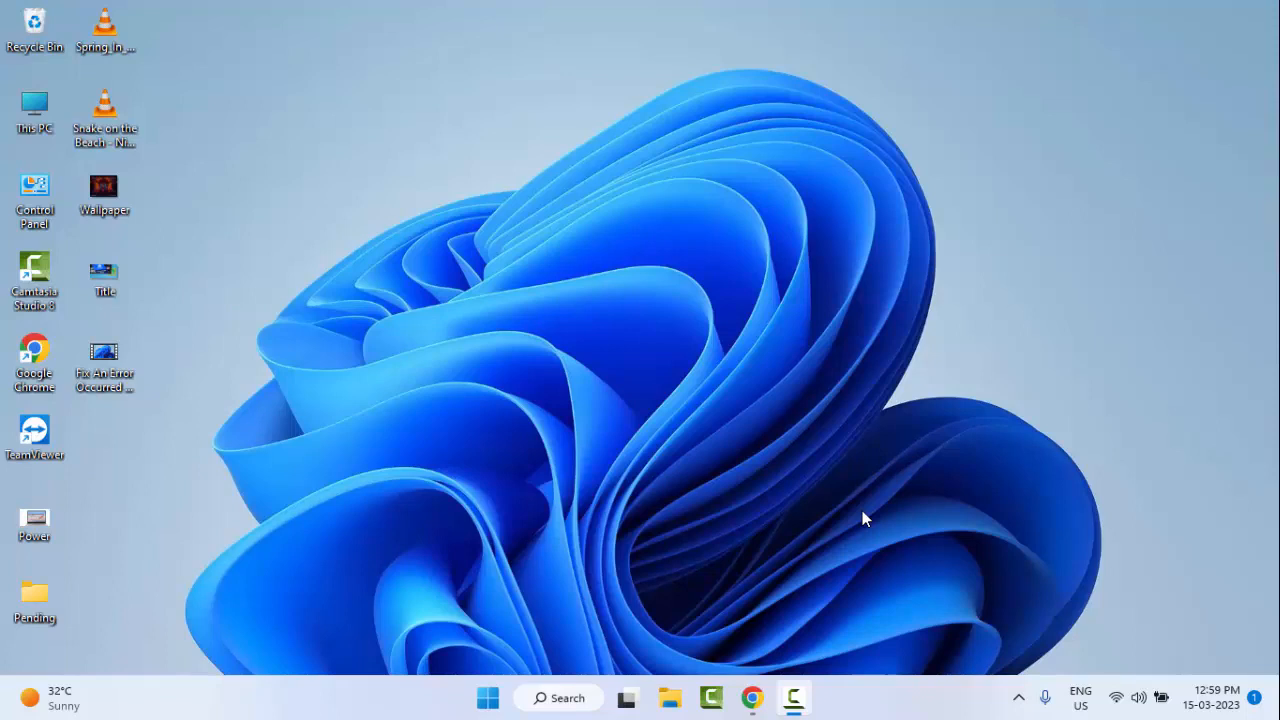
mouse_move(860, 516)
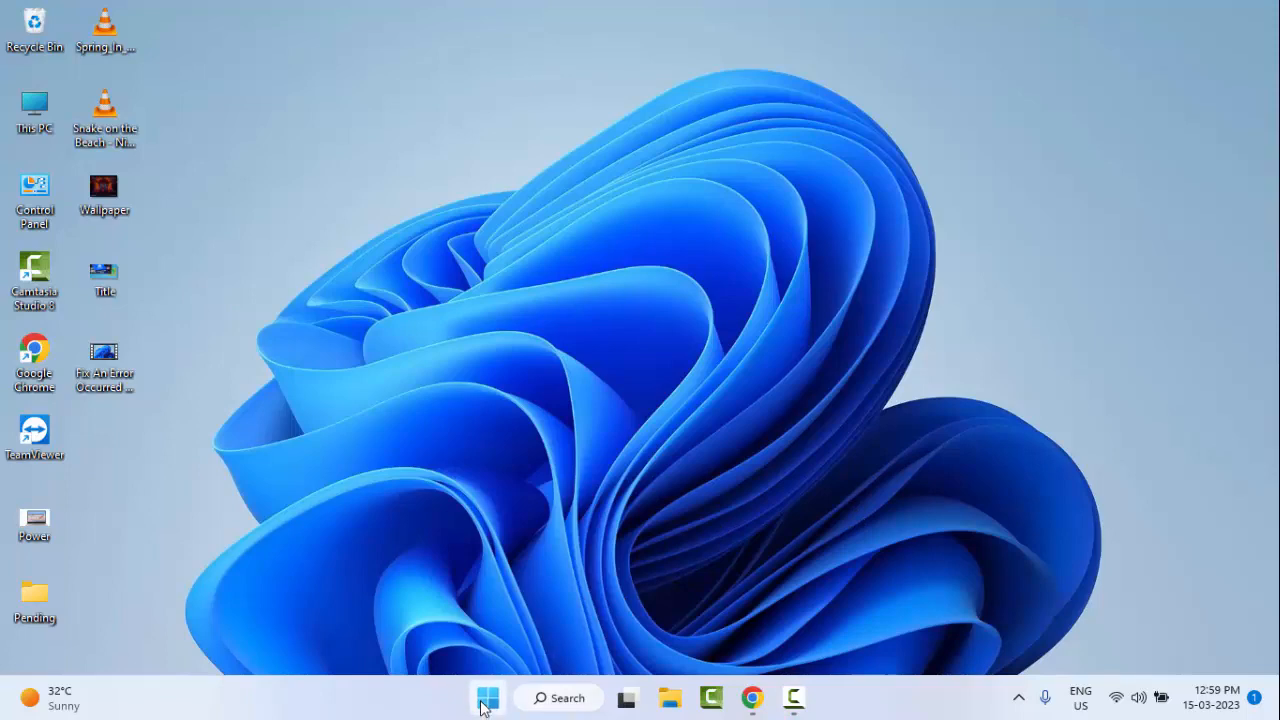
Search "services" from Start and launch the Services console.
left_click(488, 696)
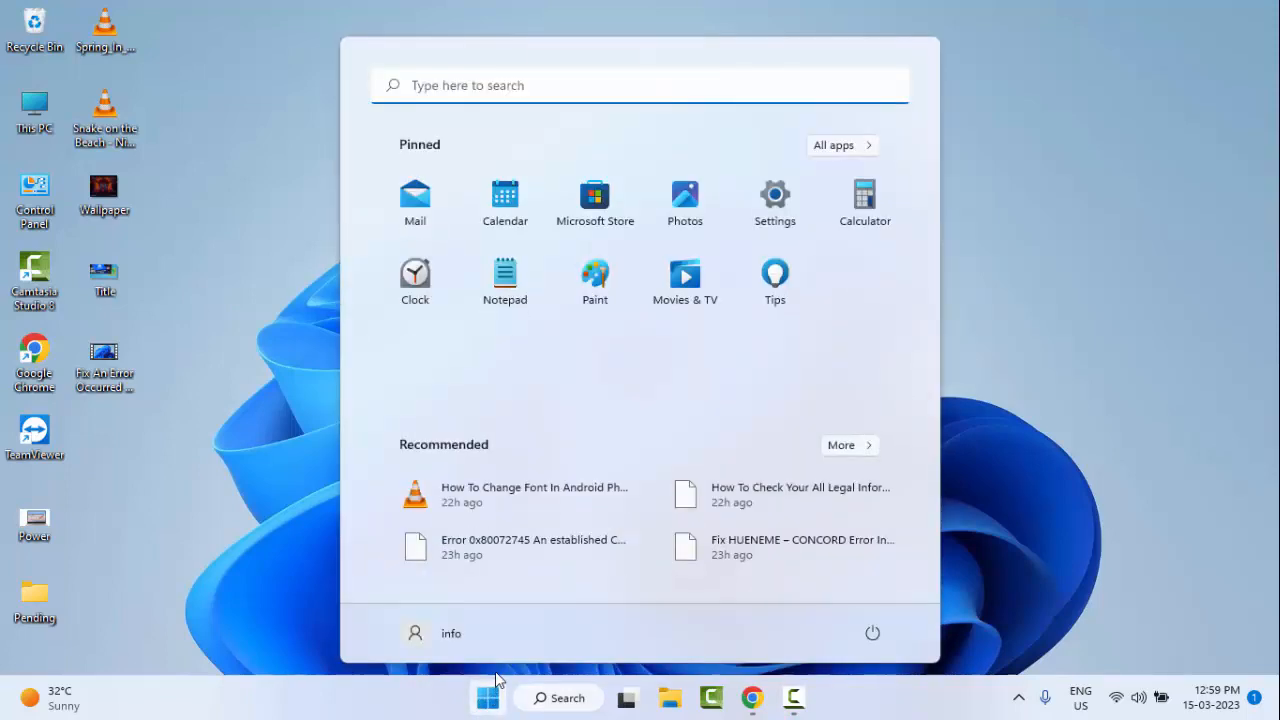
type("servic")
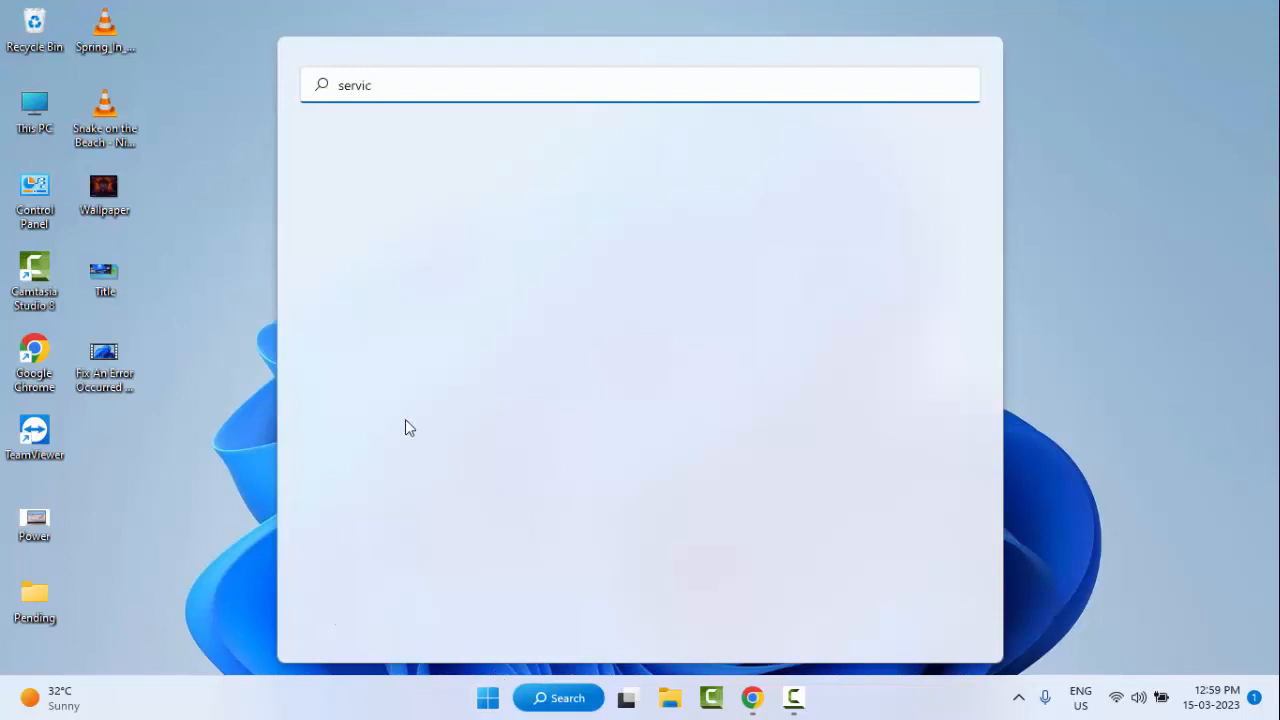
type("es")
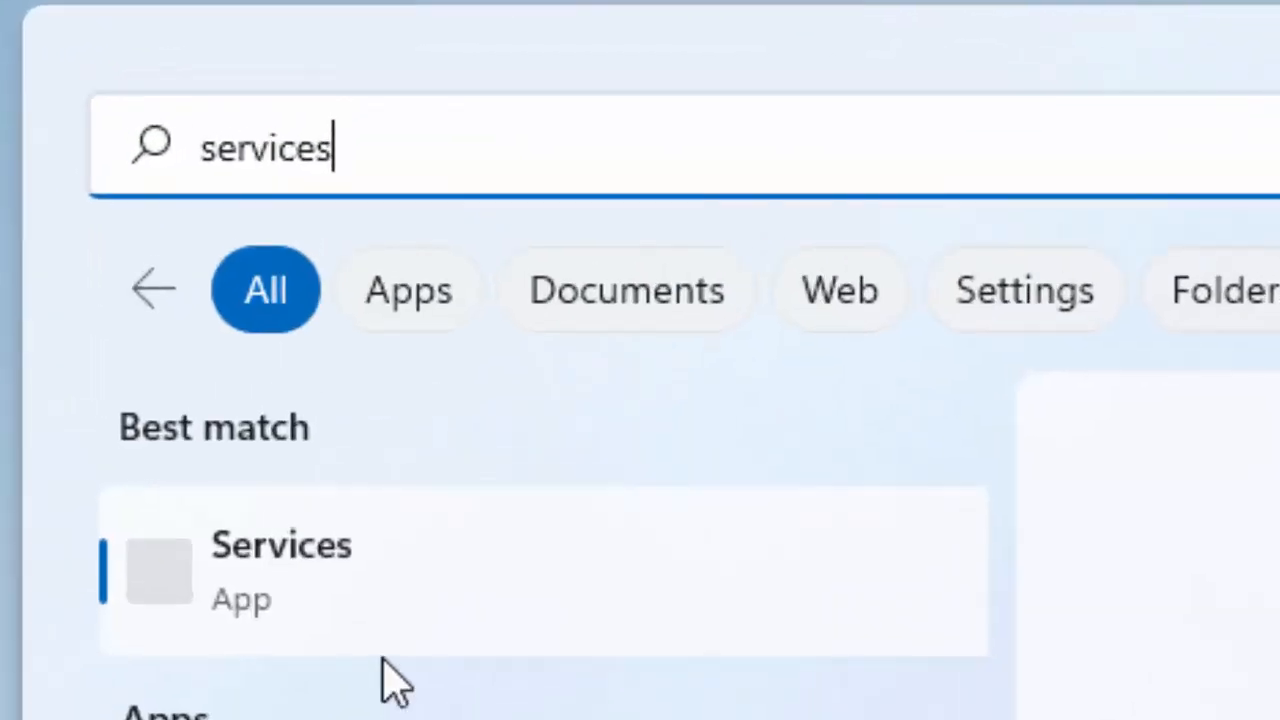
mouse_move(310, 604)
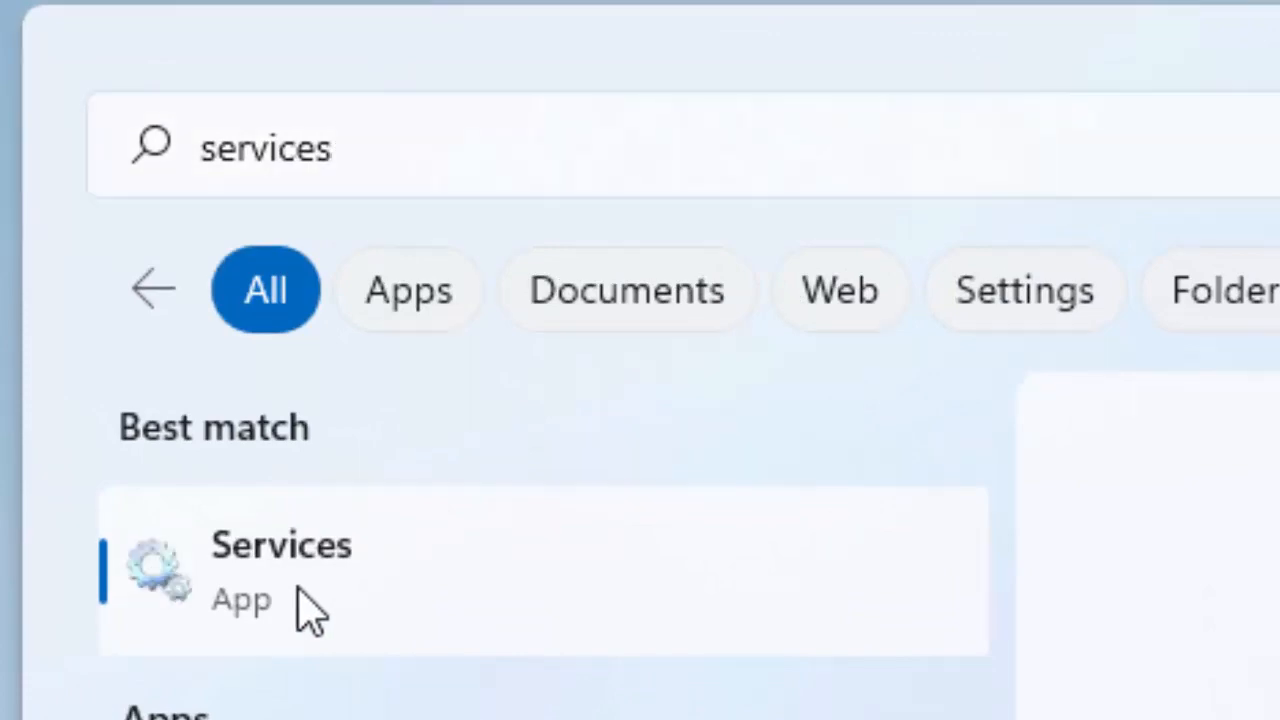
left_click(280, 544)
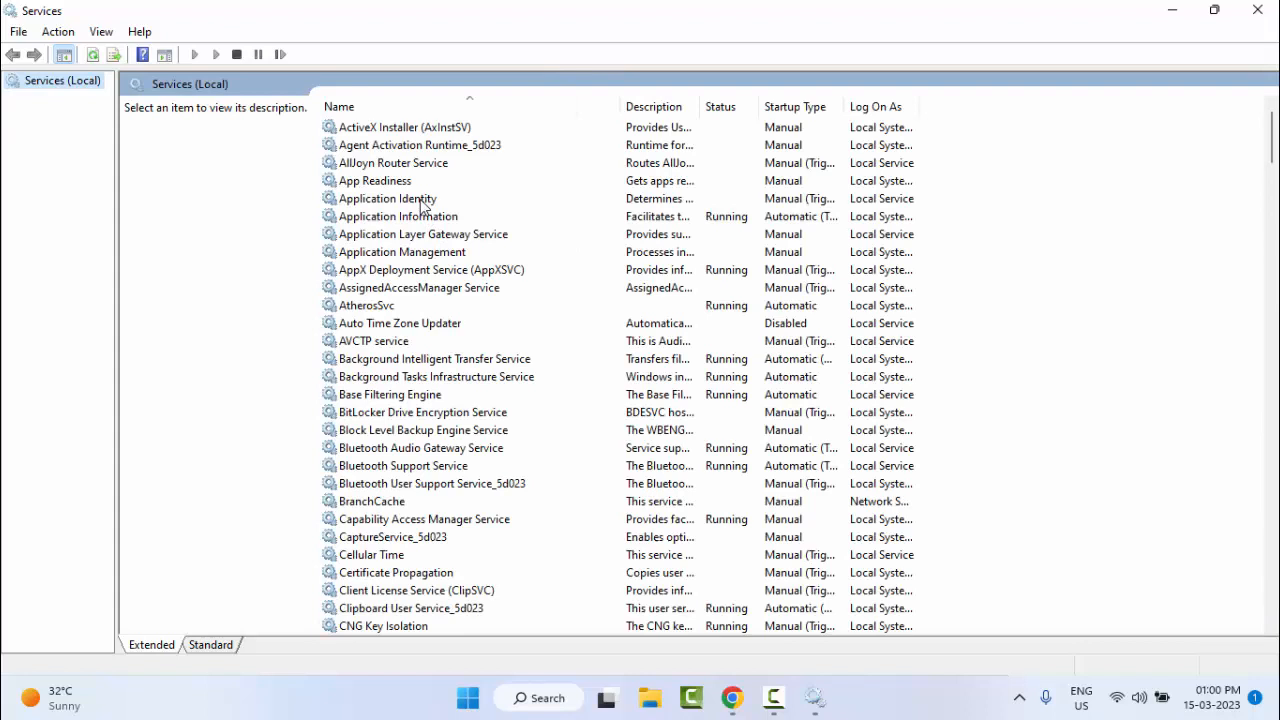
Select Background Intelligent Transfer Service and bring up its properties for Automatic startup.
left_click(388, 198)
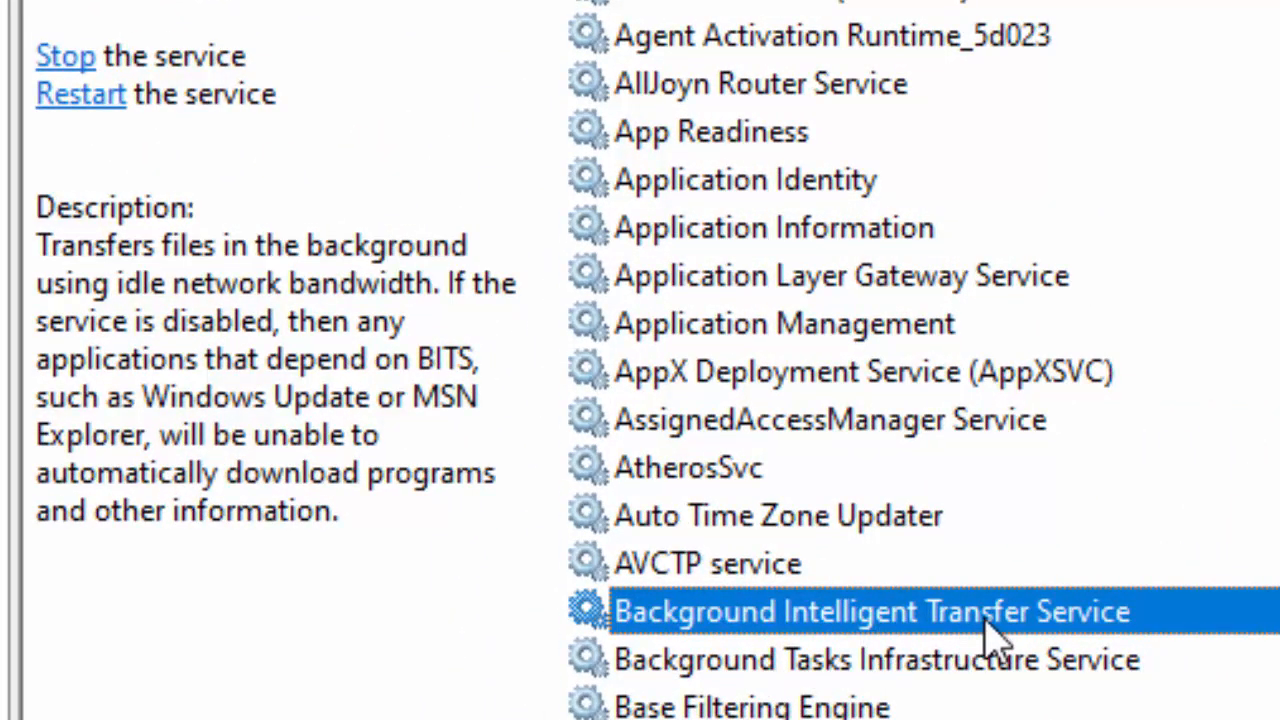
mouse_move(964, 636)
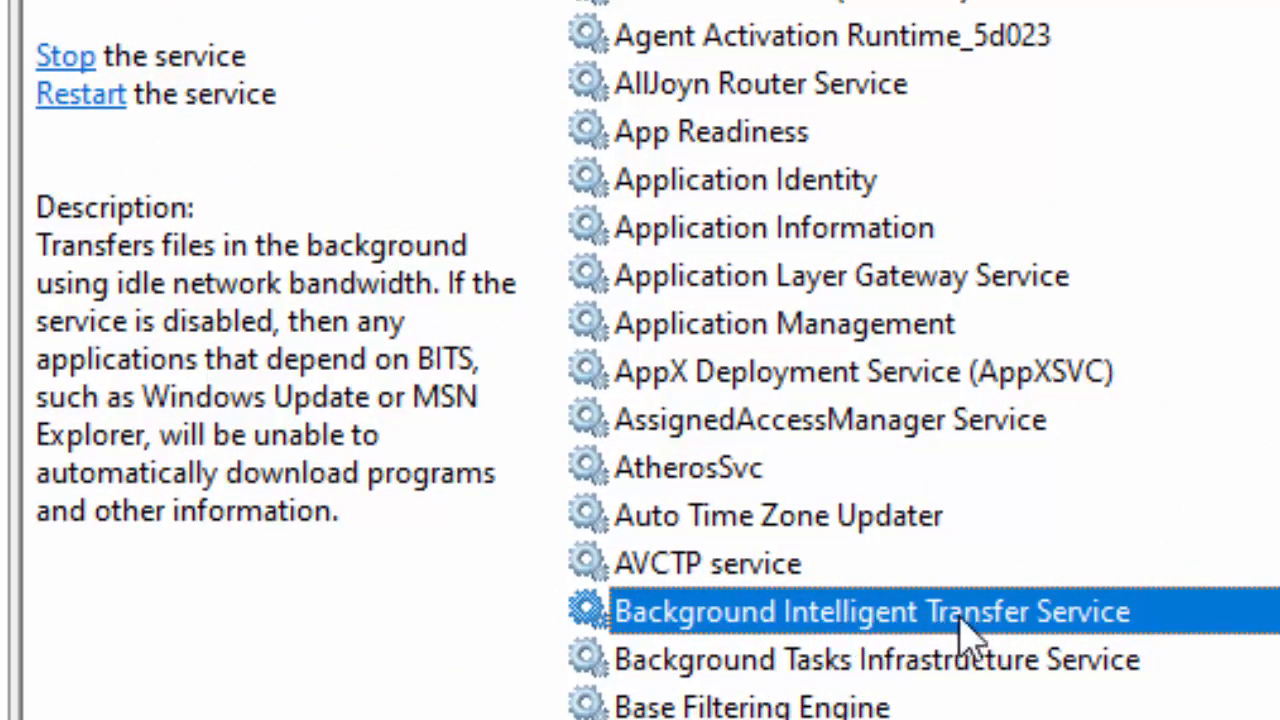
mouse_move(984, 636)
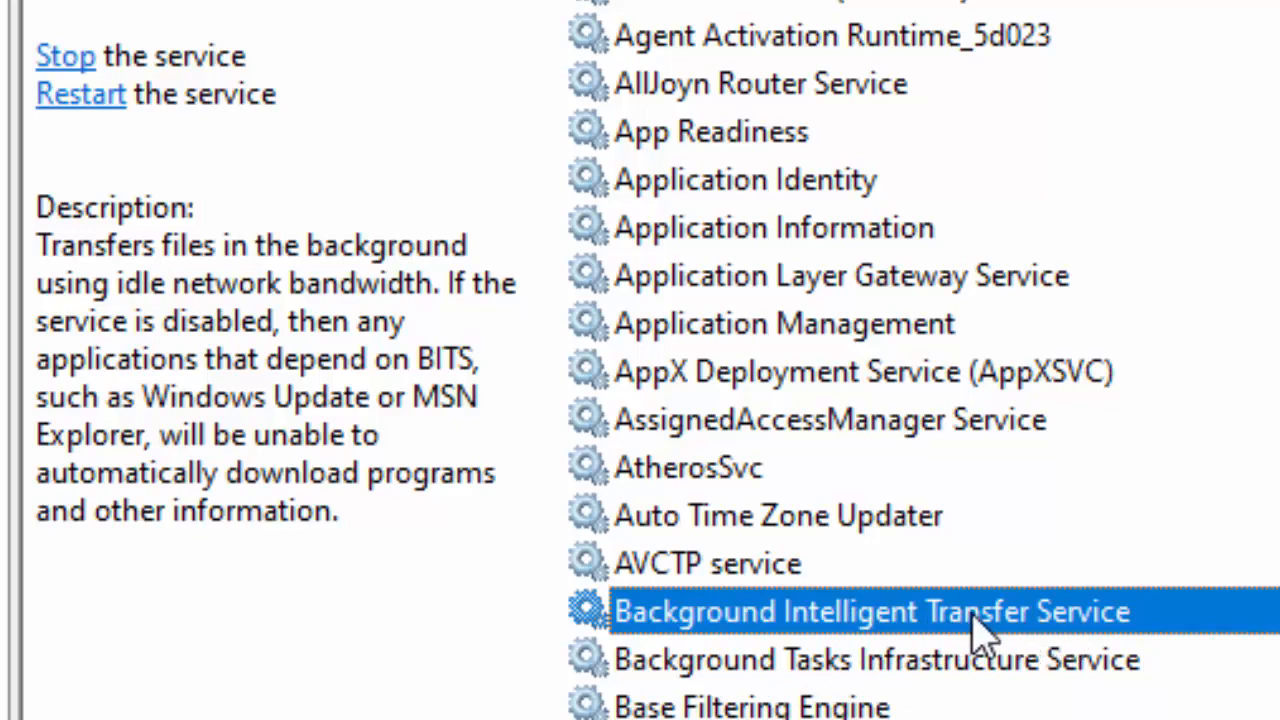
double_click(870, 612)
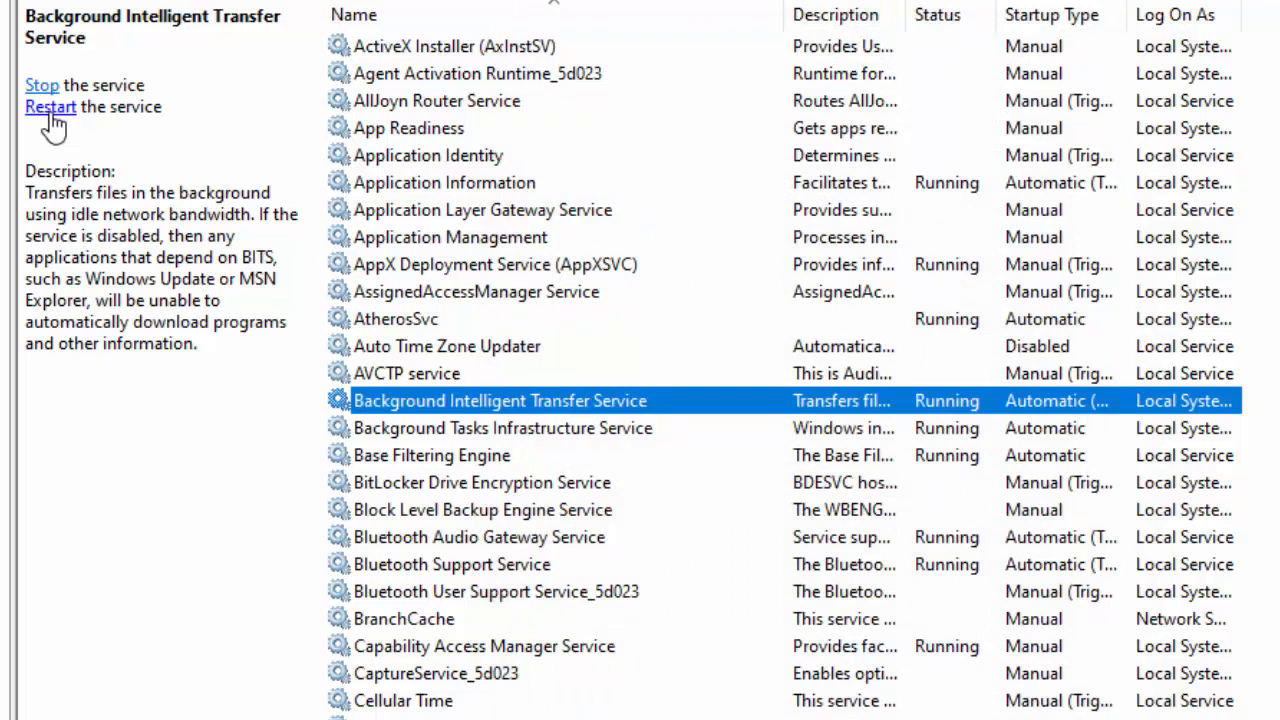
mouse_move(464, 348)
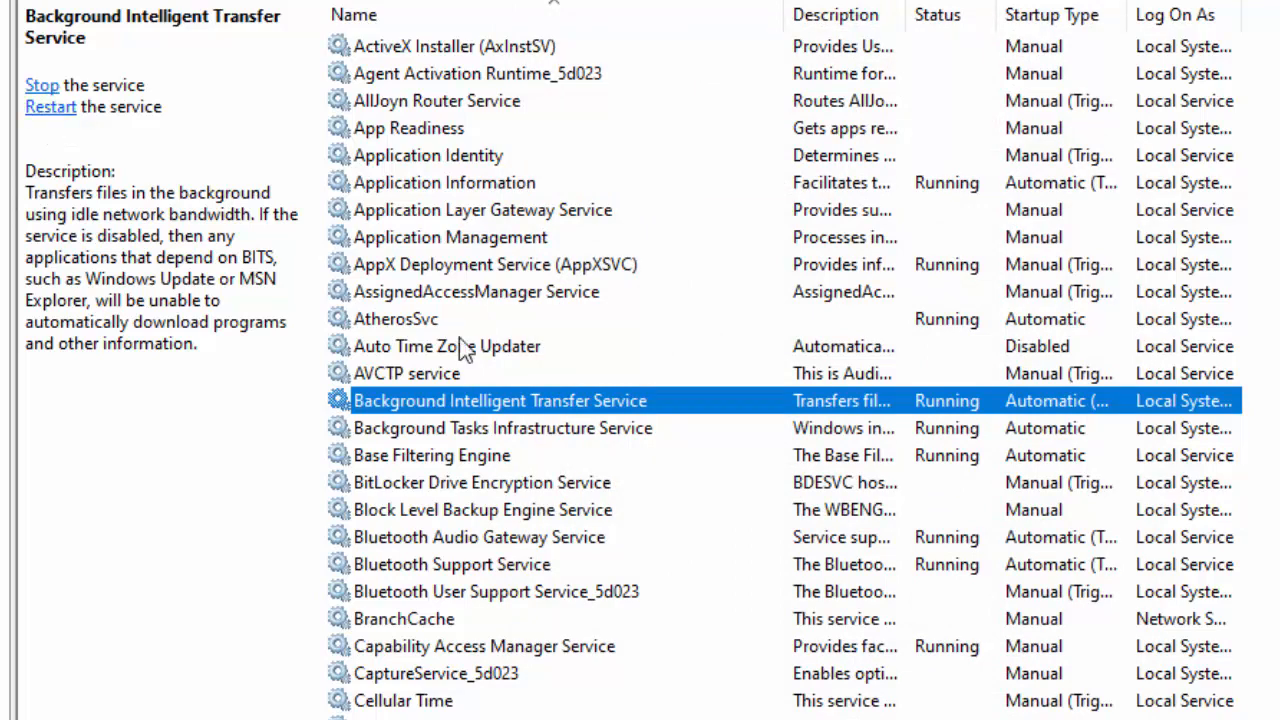
Set Windows Update's startup type to Automatic, restart it, then return to the Start menu.
left_click(502, 428)
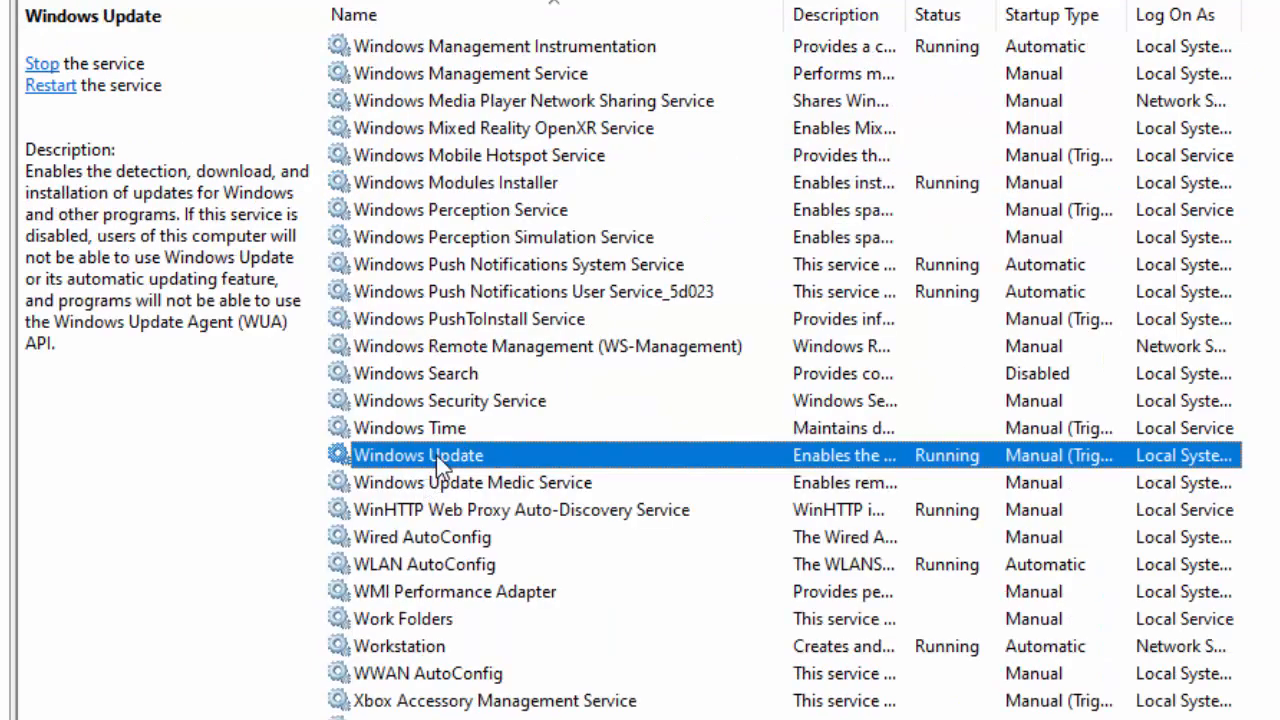
double_click(418, 456)
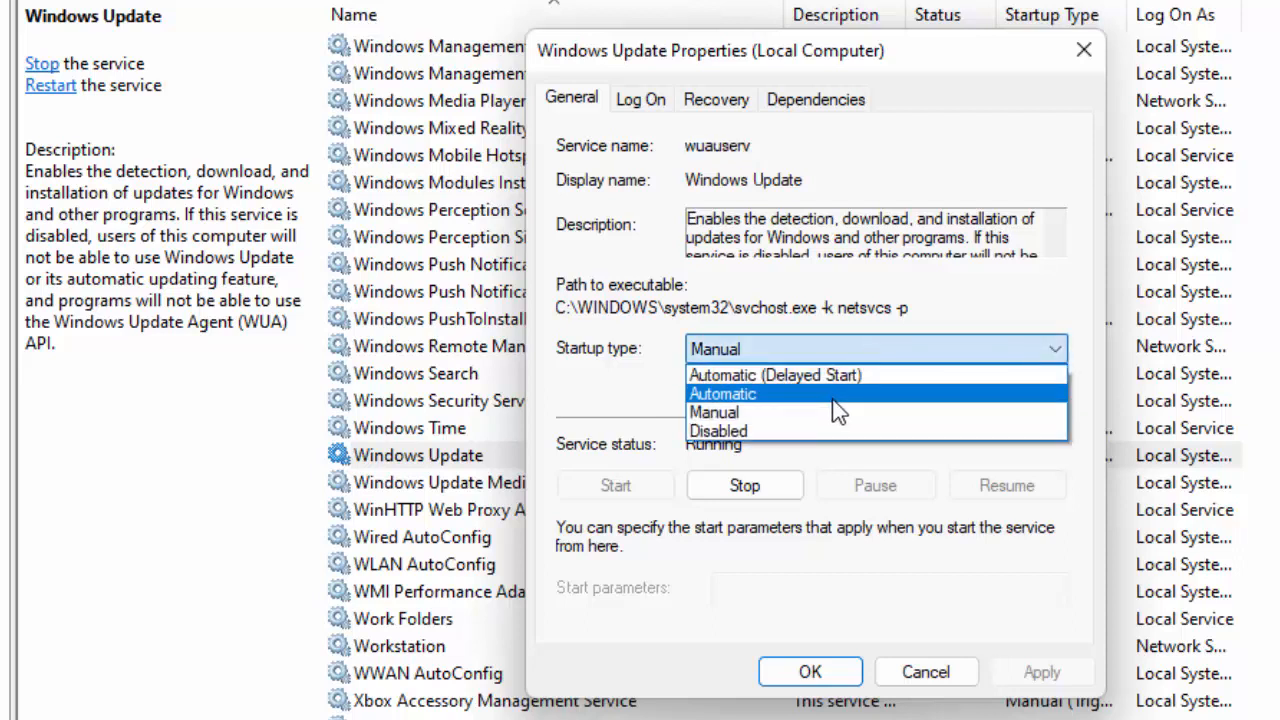
left_click(722, 392)
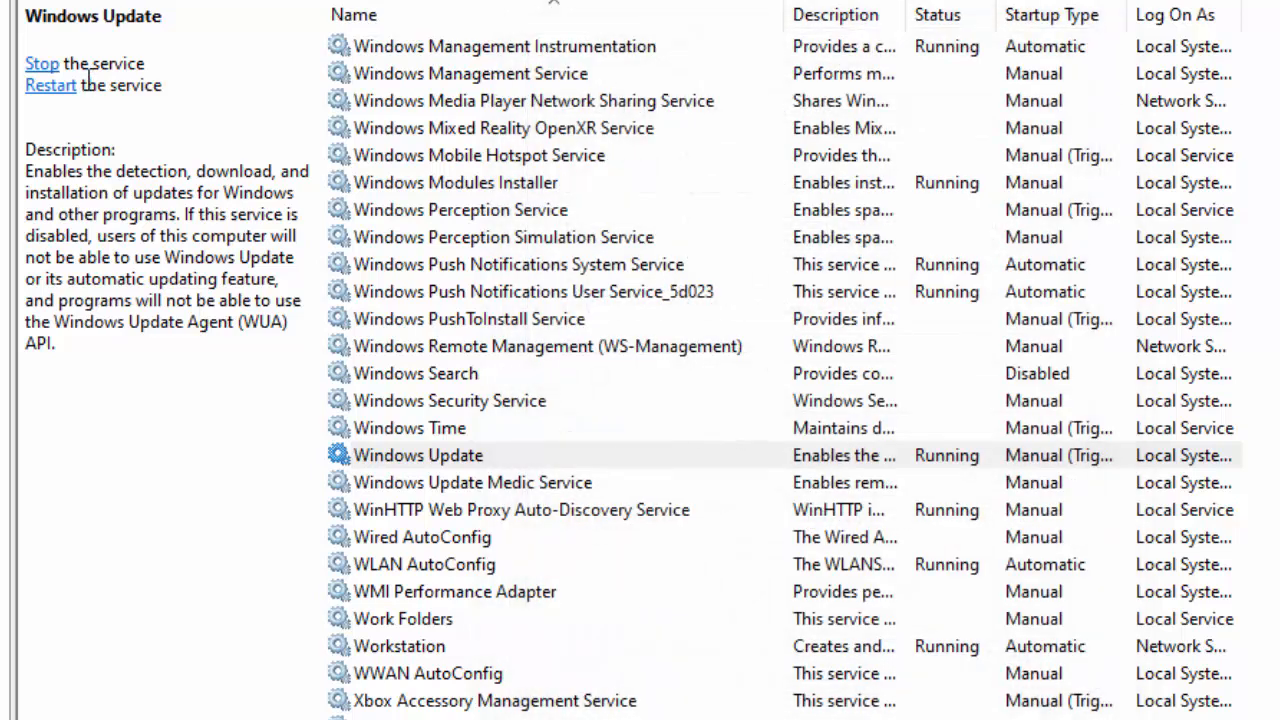
left_click(418, 456)
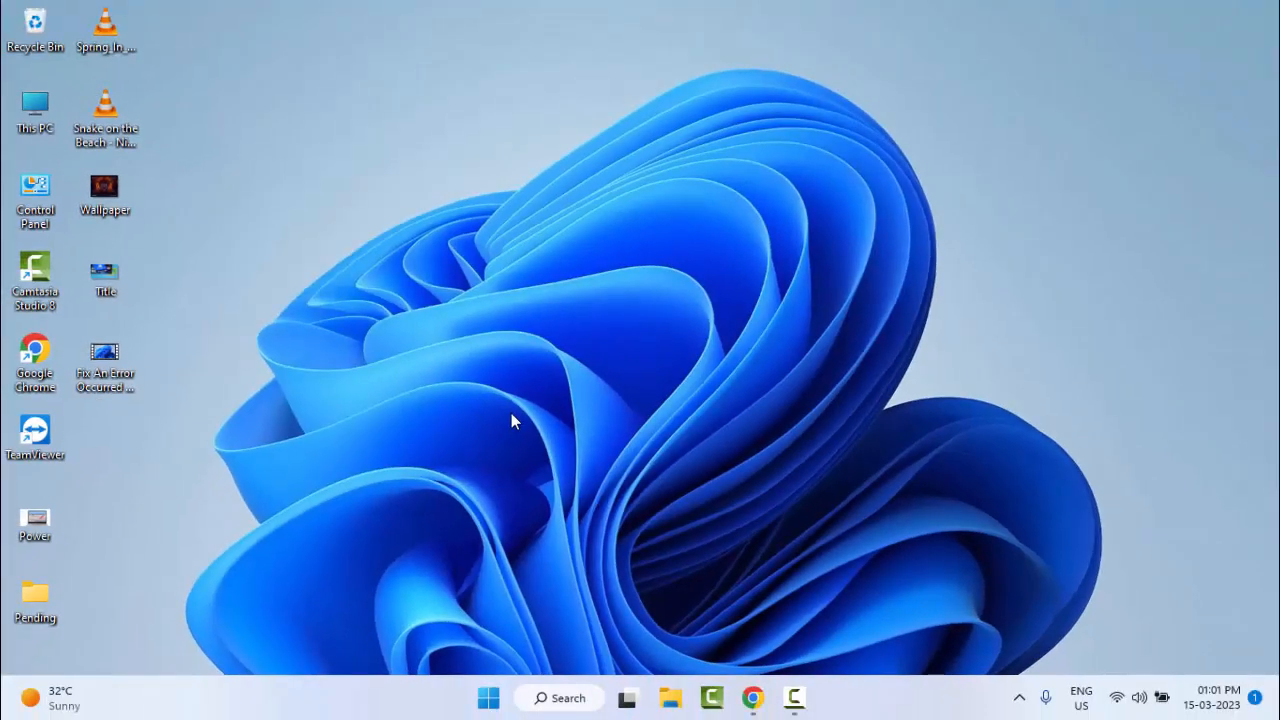
mouse_move(518, 424)
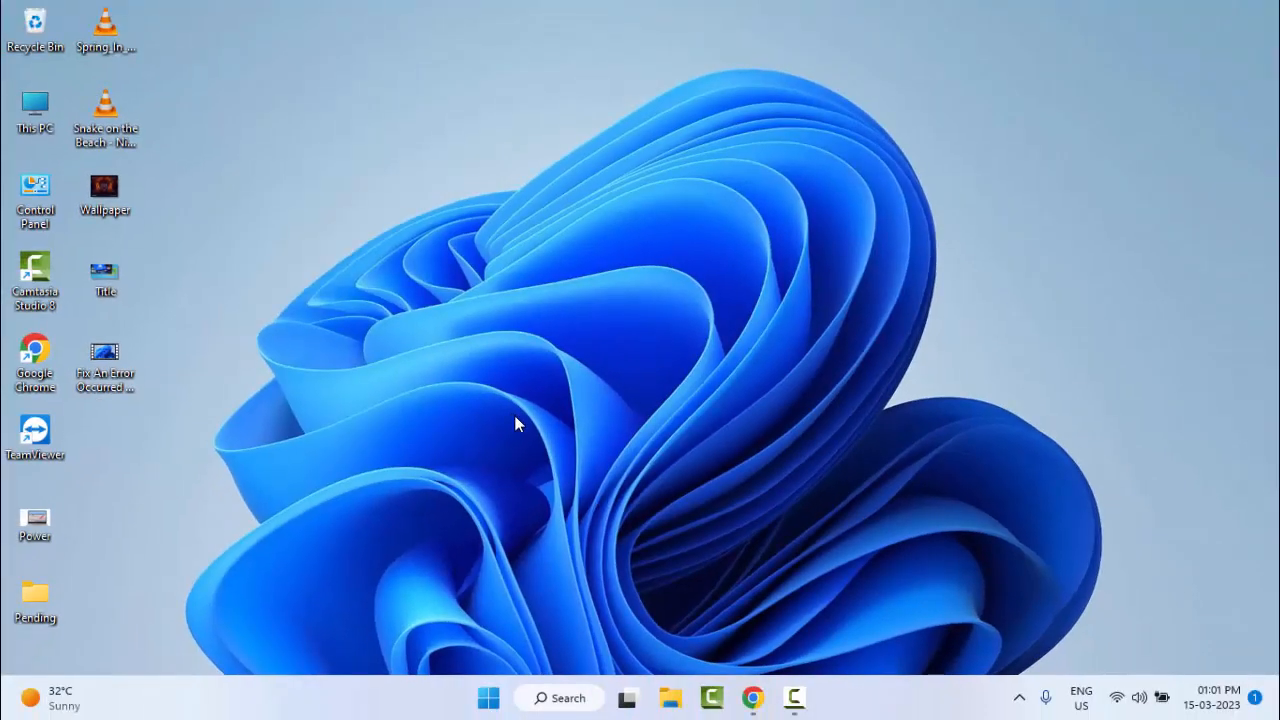
mouse_move(500, 690)
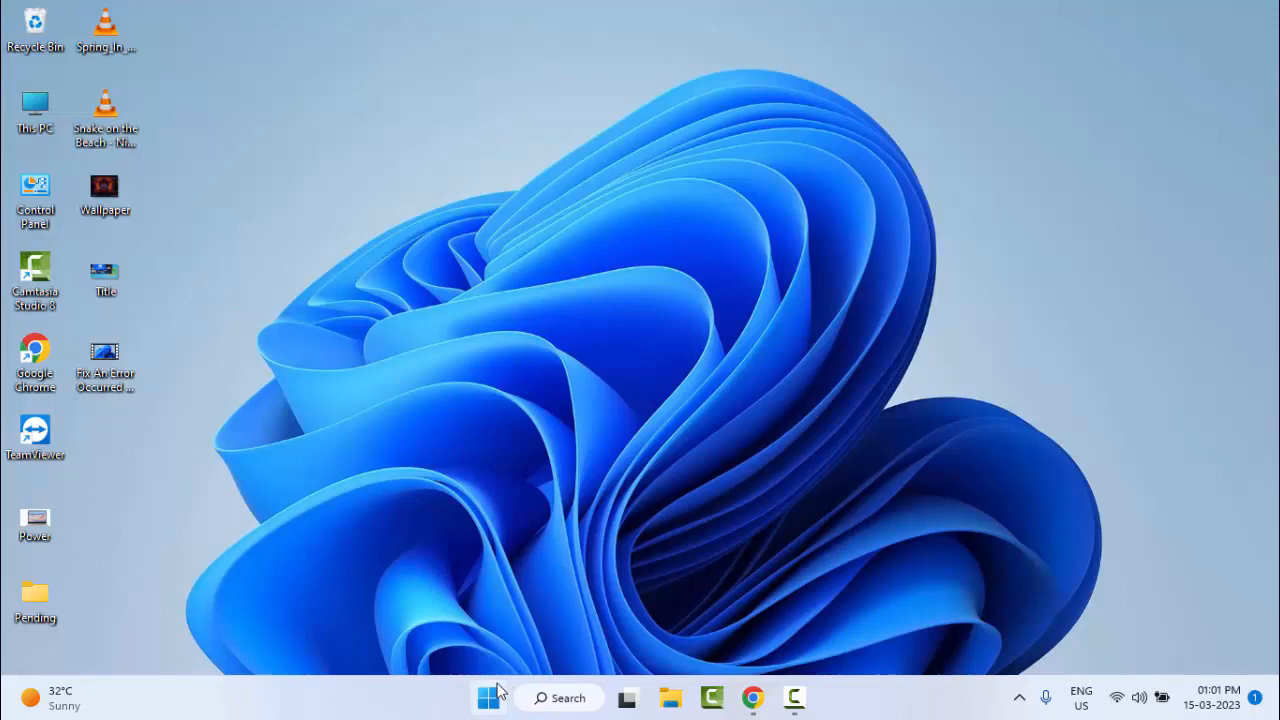
left_click(488, 696)
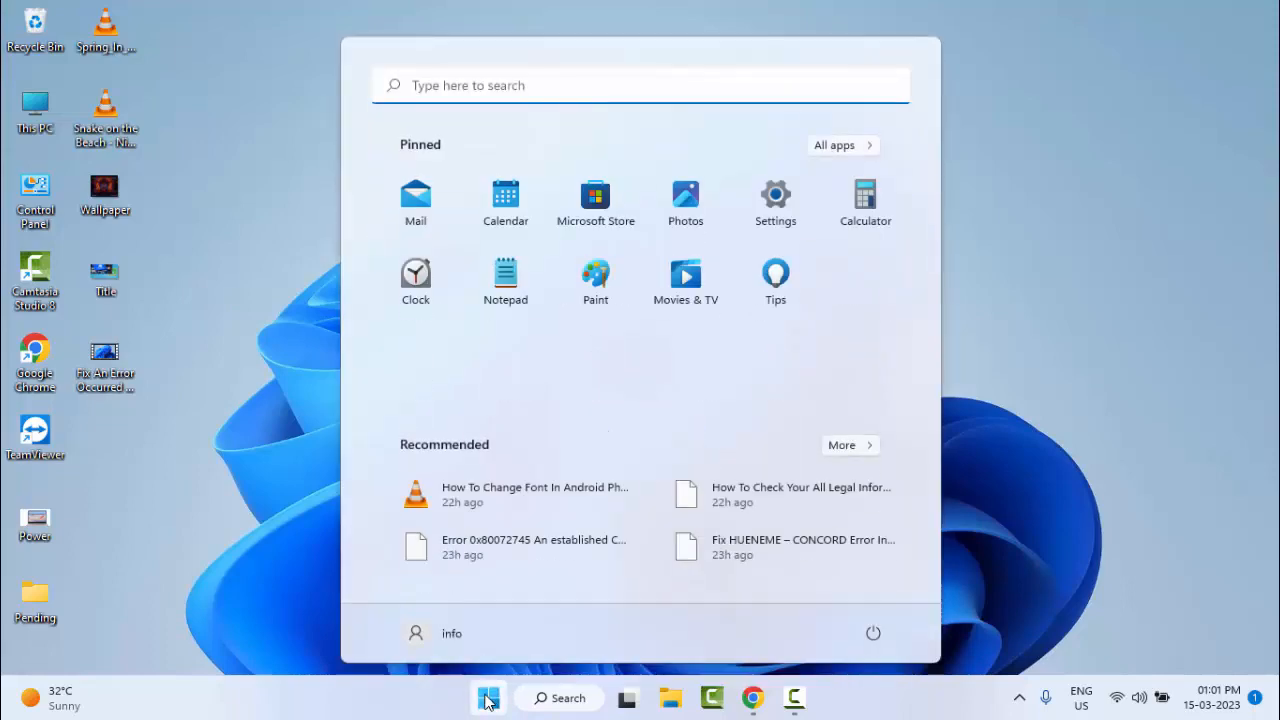
Search "command prompt" and run Command Prompt as administrator.
type("co")
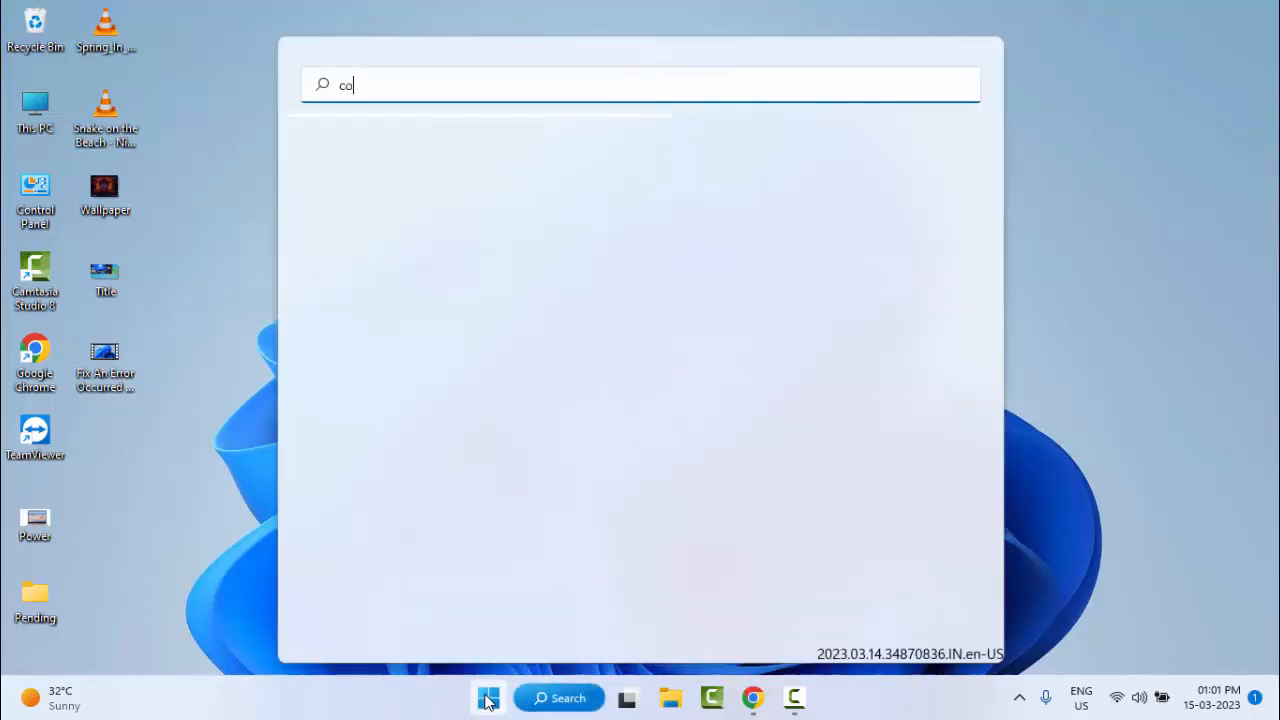
key("Backspace")
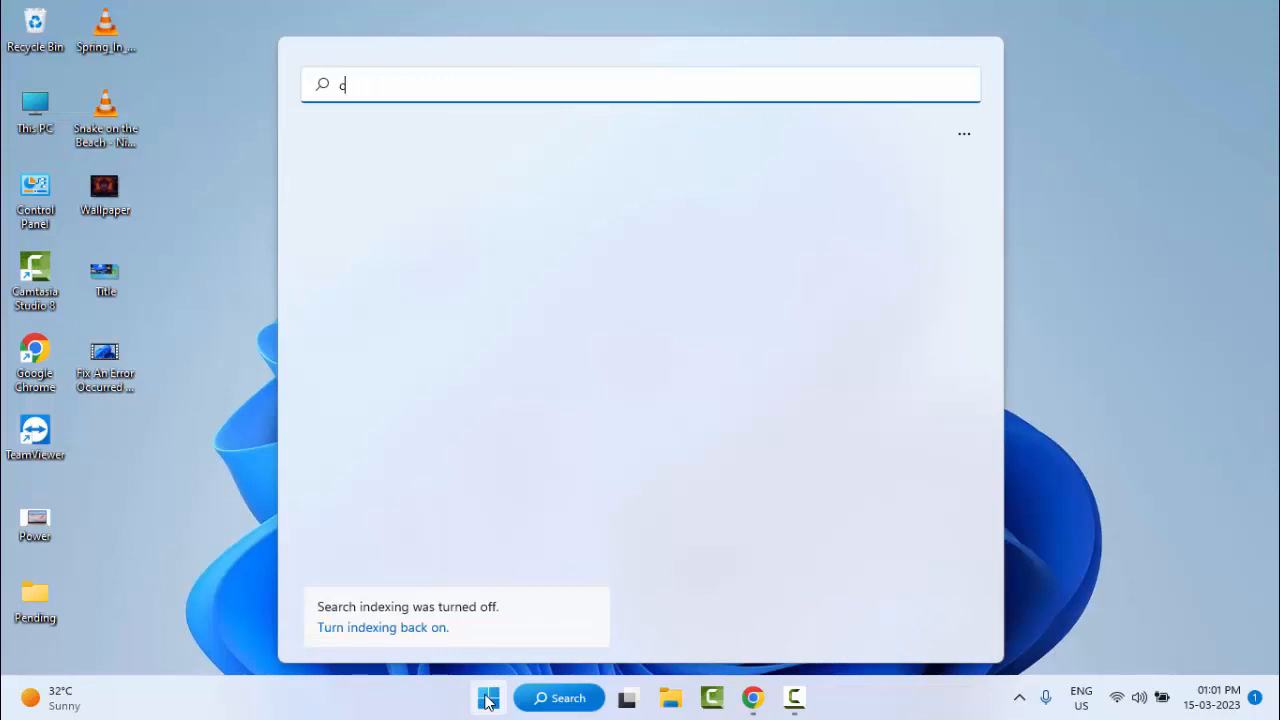
type("ommand prompt")
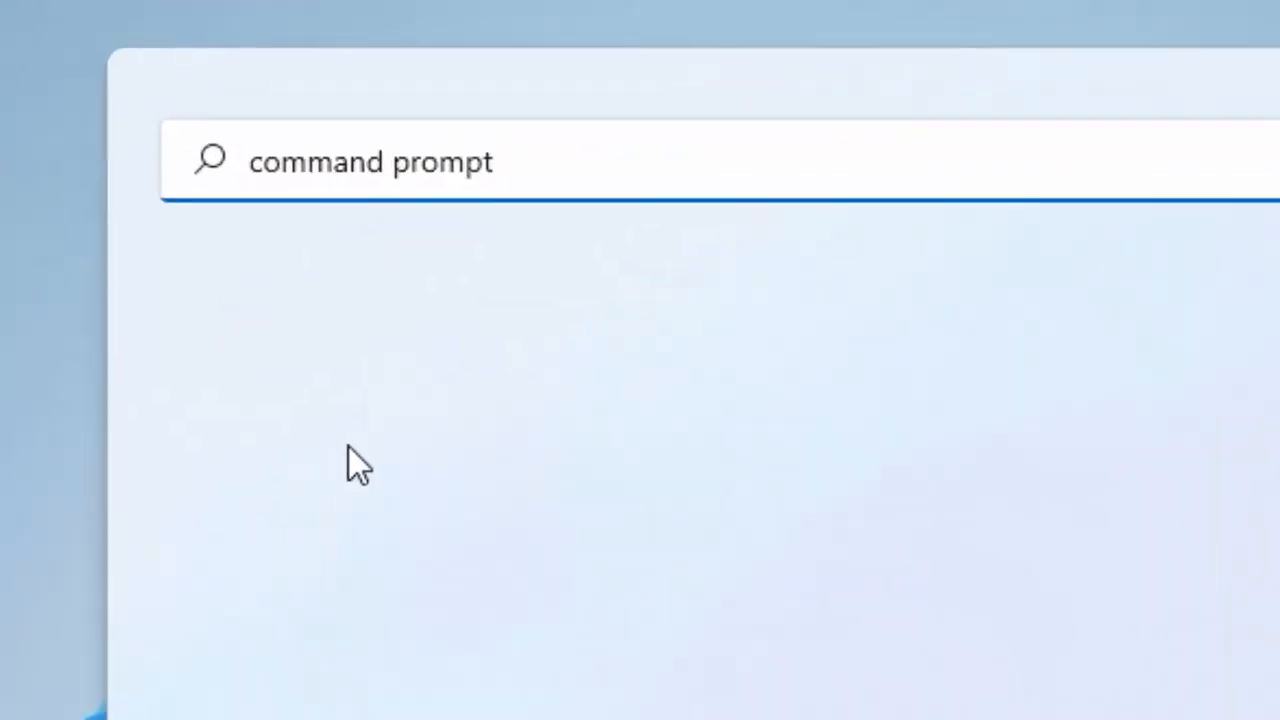
type("command prompt")
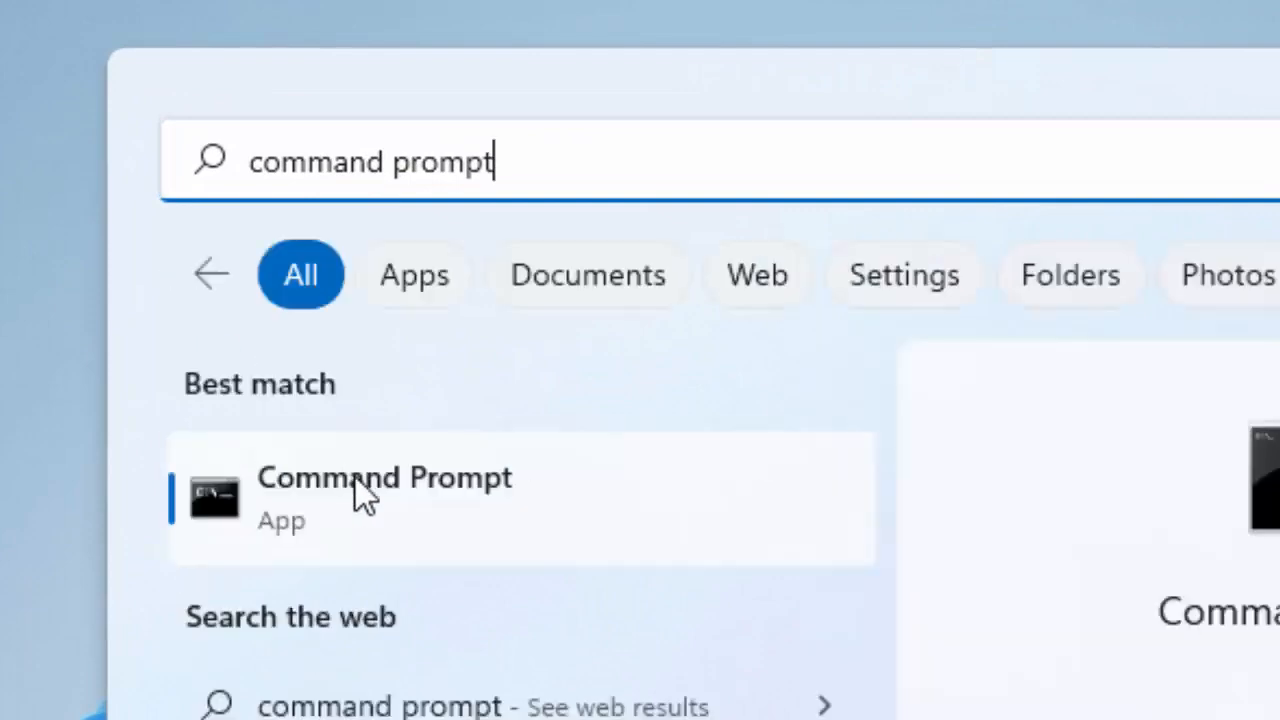
right_click(384, 490)
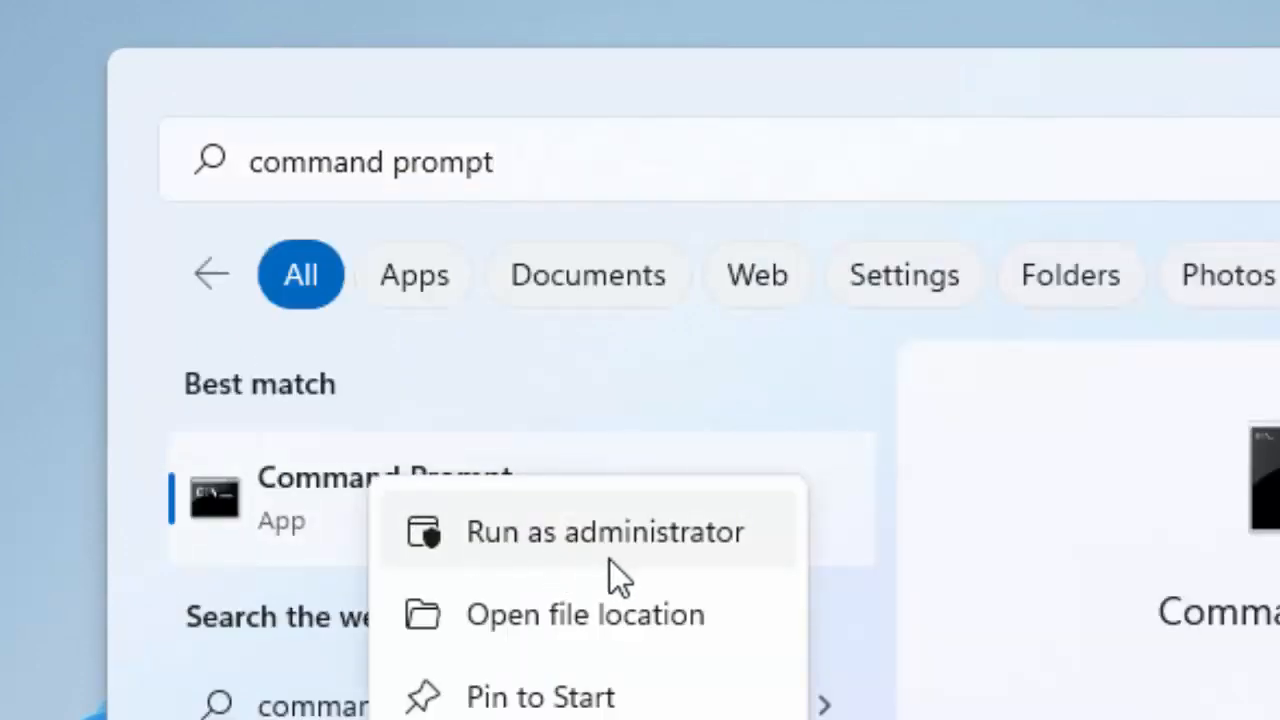
left_click(604, 532)
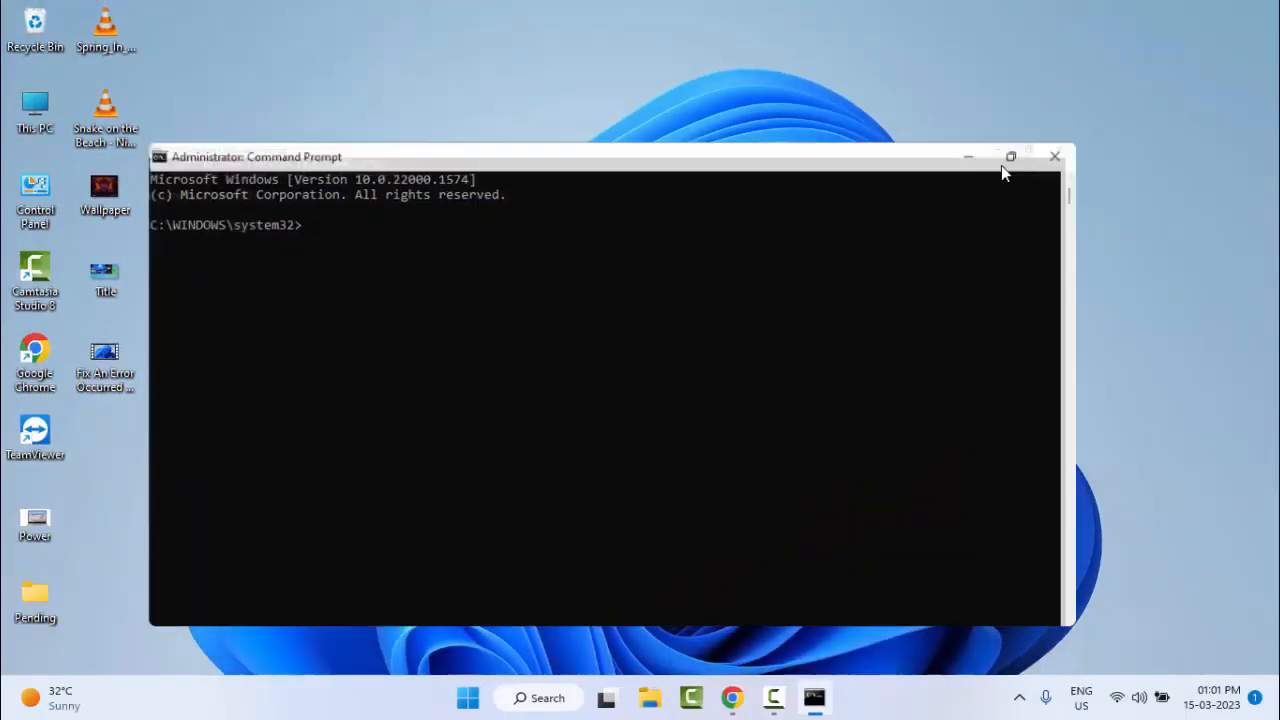
Run sfc /scannow in the maximized admin Command Prompt, then close the window.
left_click(1012, 156)
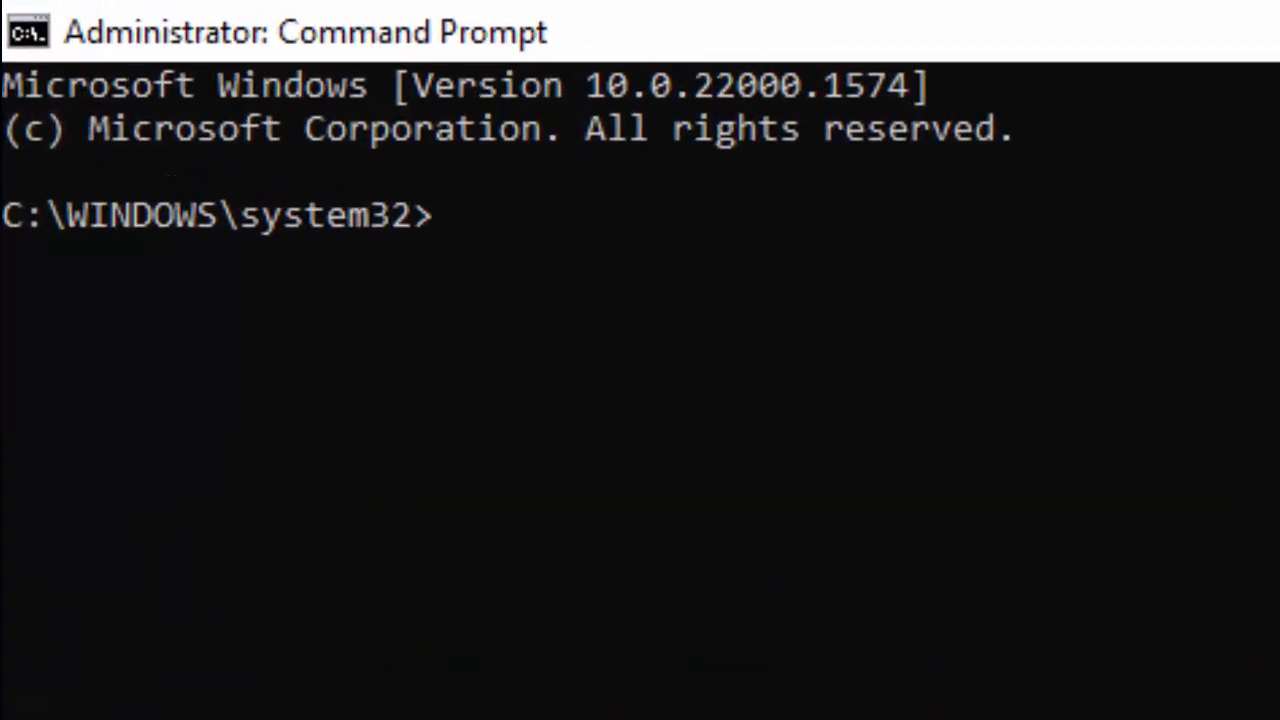
type("sfc /")
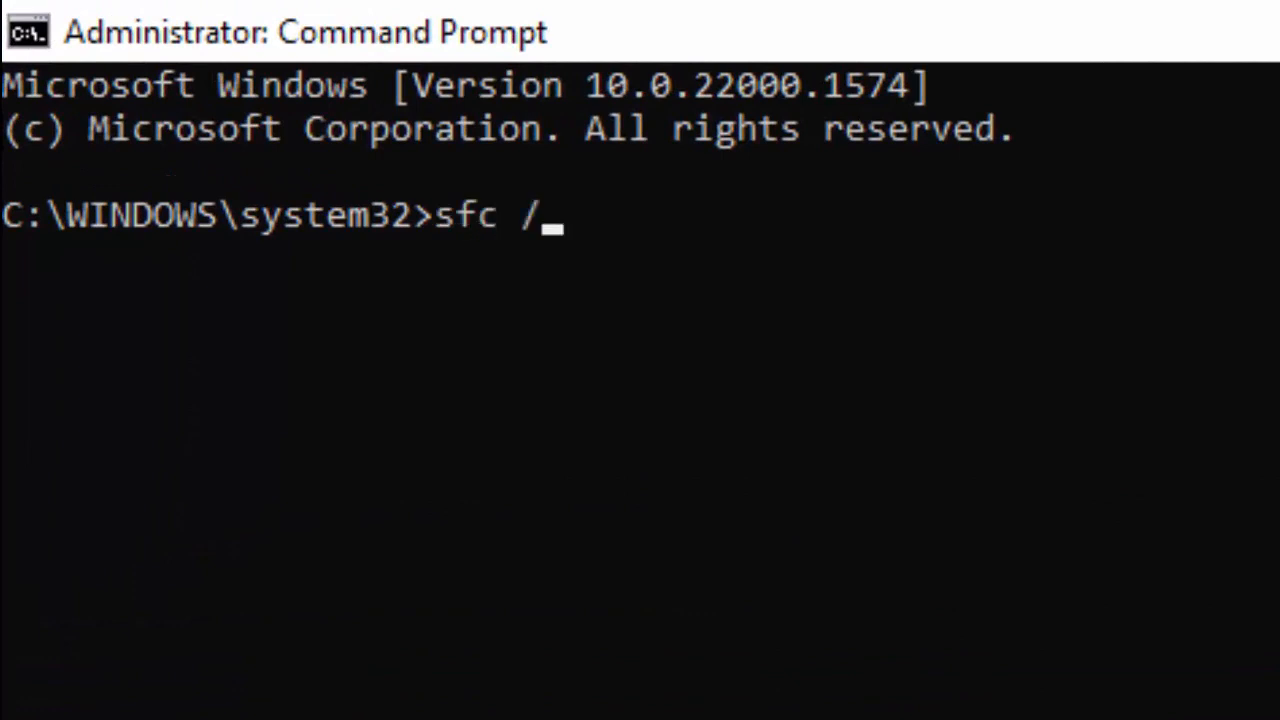
type("scannow")
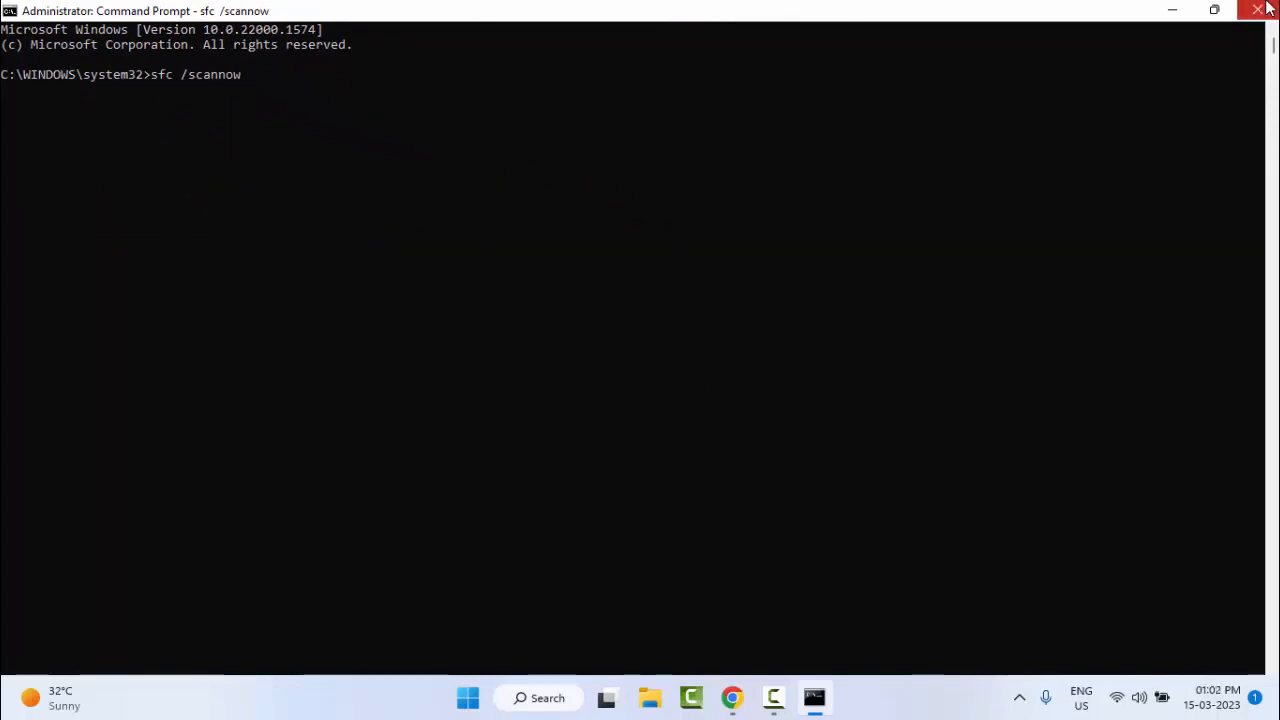
left_click(1258, 10)
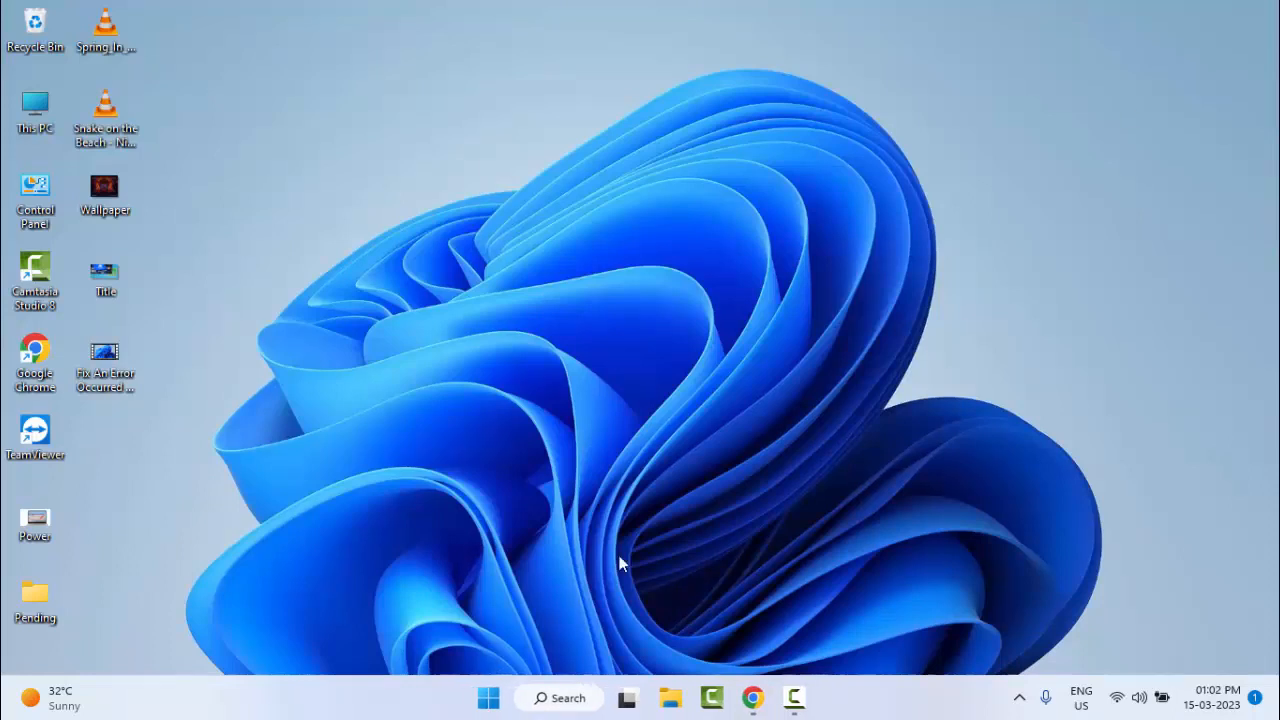